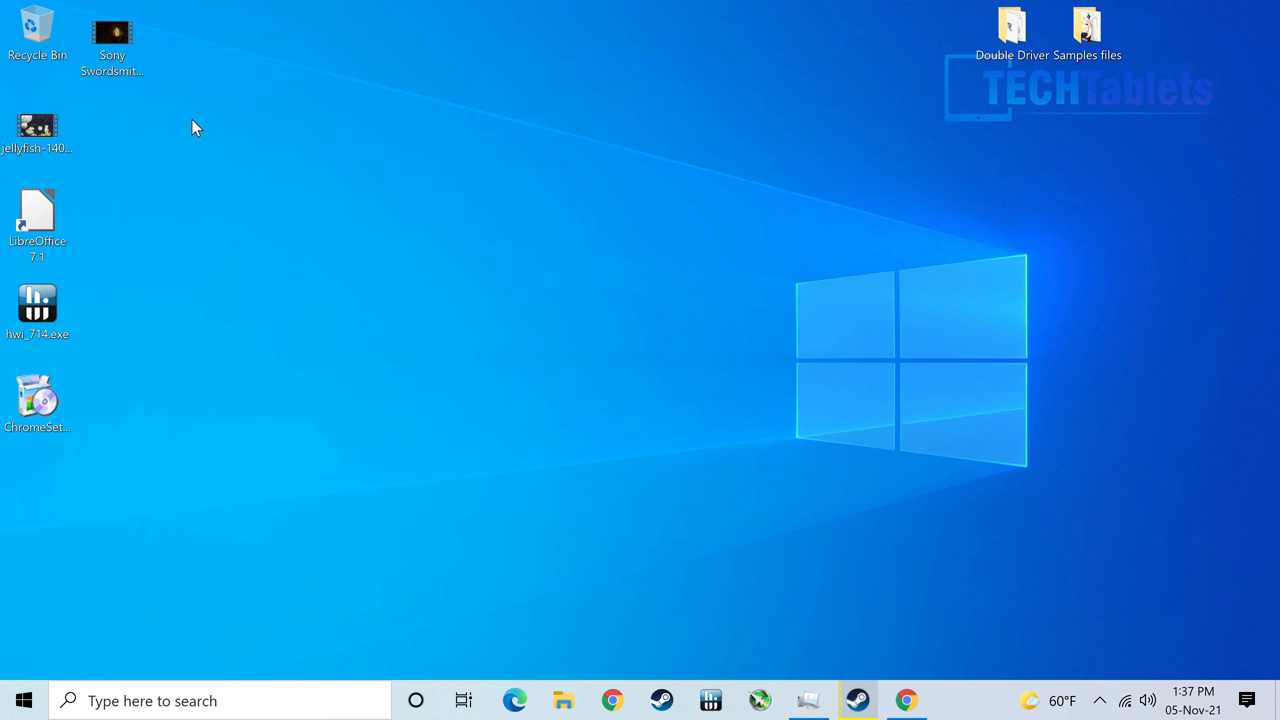
# Step: Play the jellyfish sample video from its desktop icon in Movies & TV
pyautogui.doubleClick(37, 125)
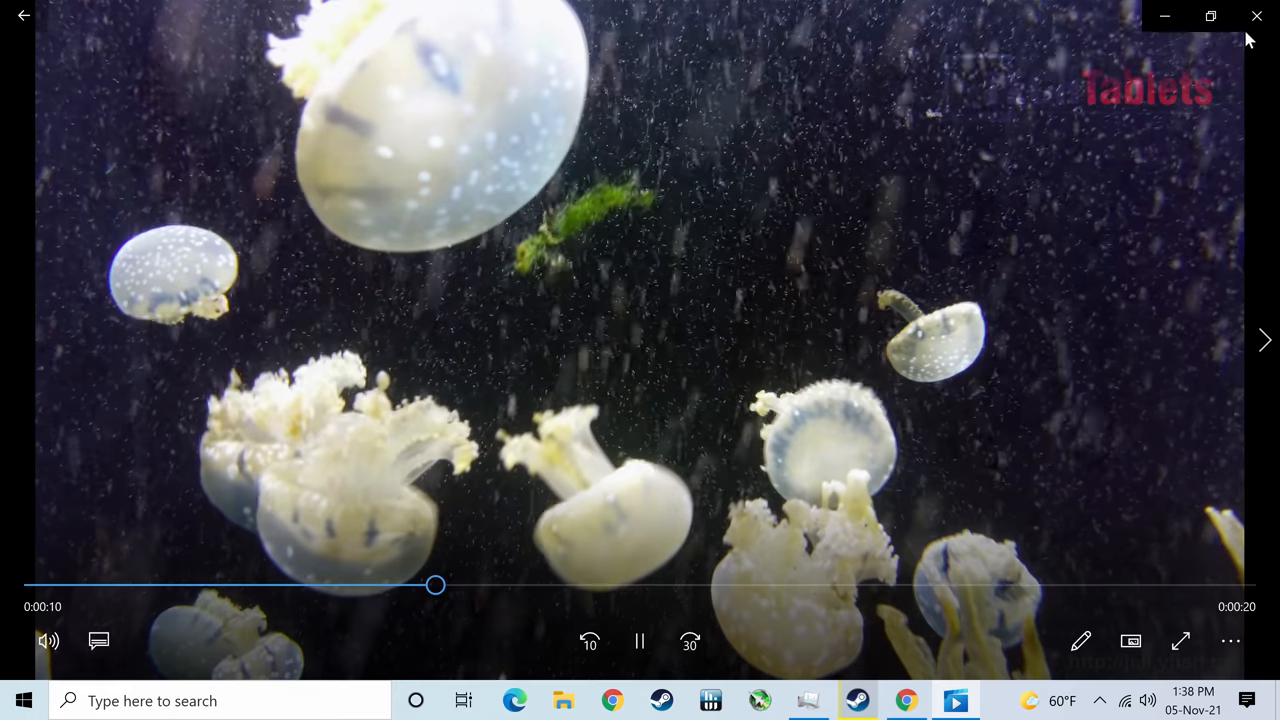